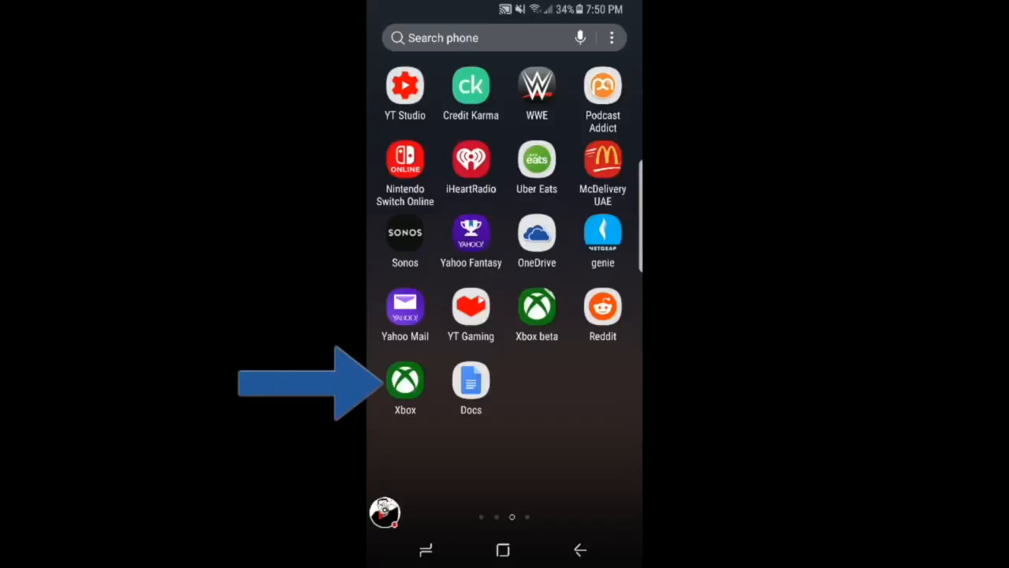
- Launch the Xbox app and go to its Parties page
left_click(404, 381)
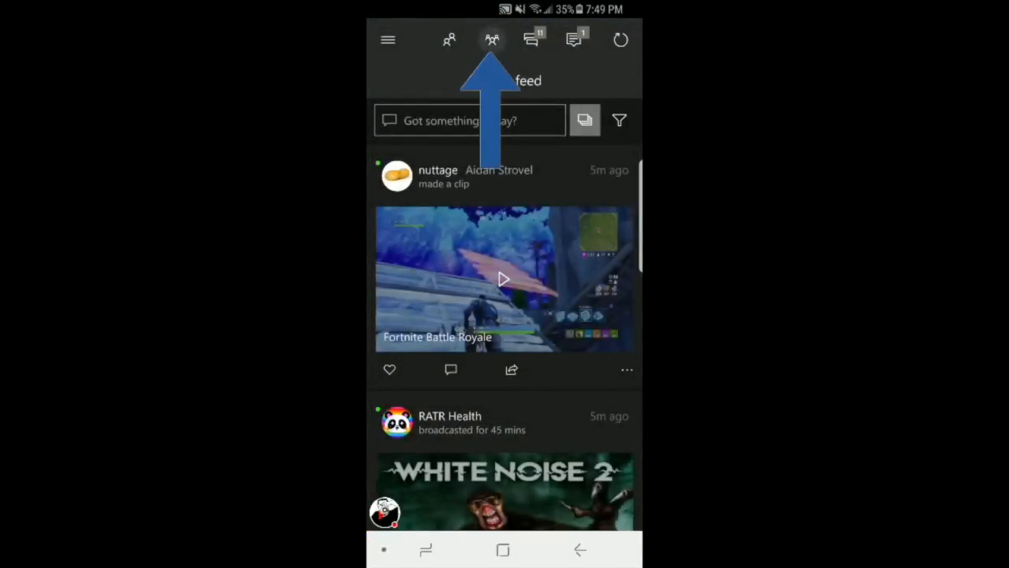
left_click(491, 39)
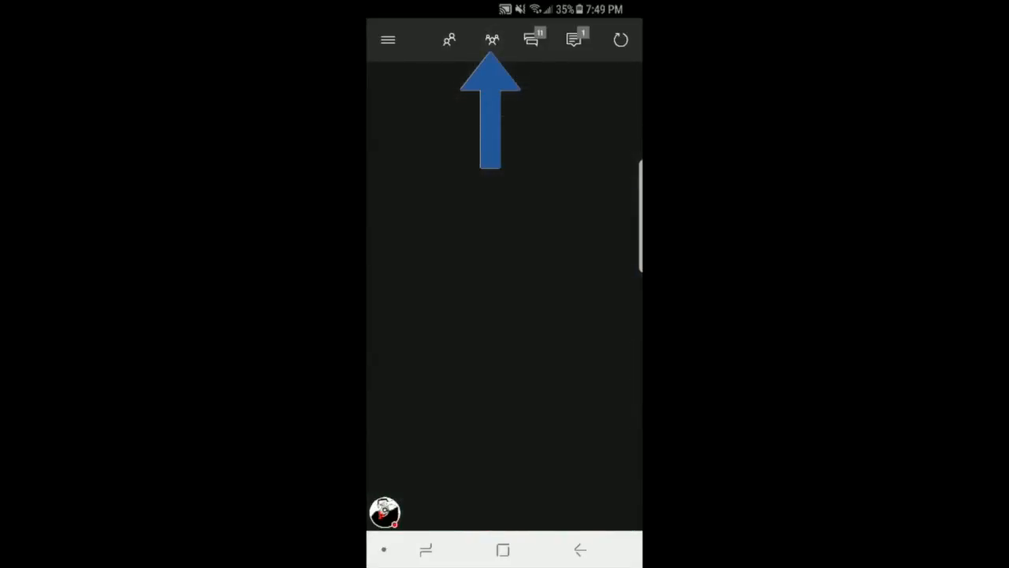
left_click(491, 39)
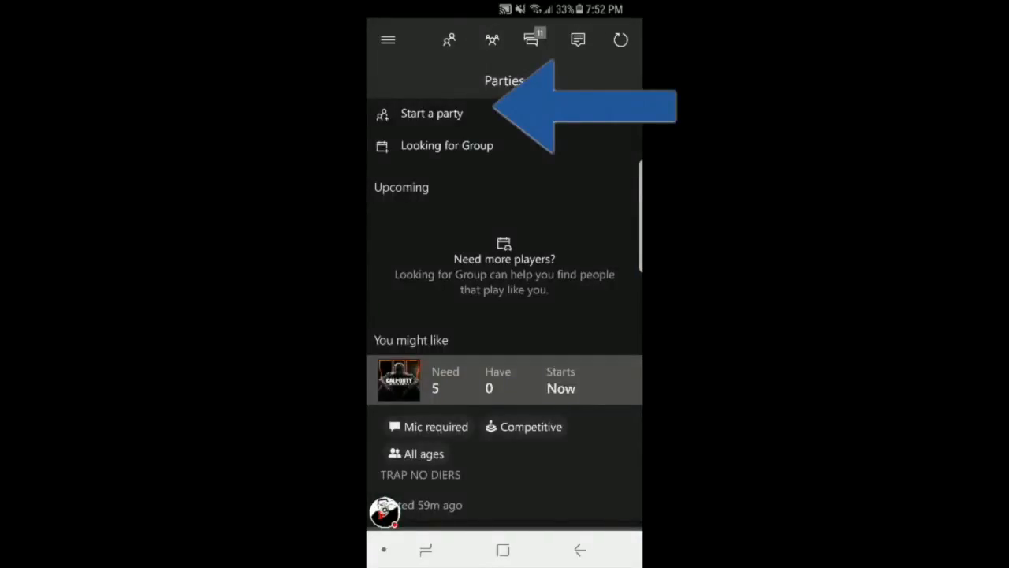
- Start a new party and expand its Party controls panel
left_click(432, 112)
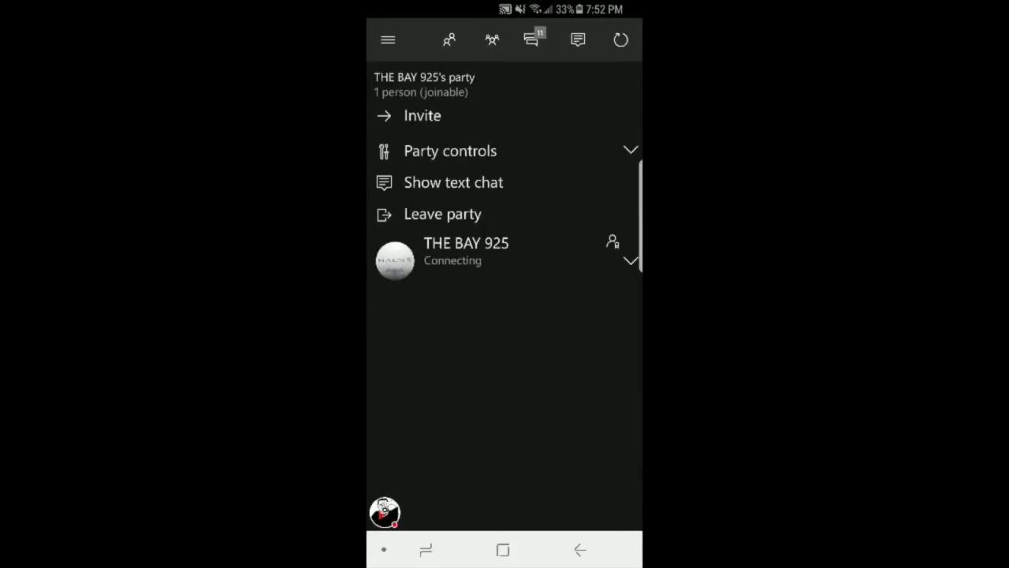
left_click(449, 151)
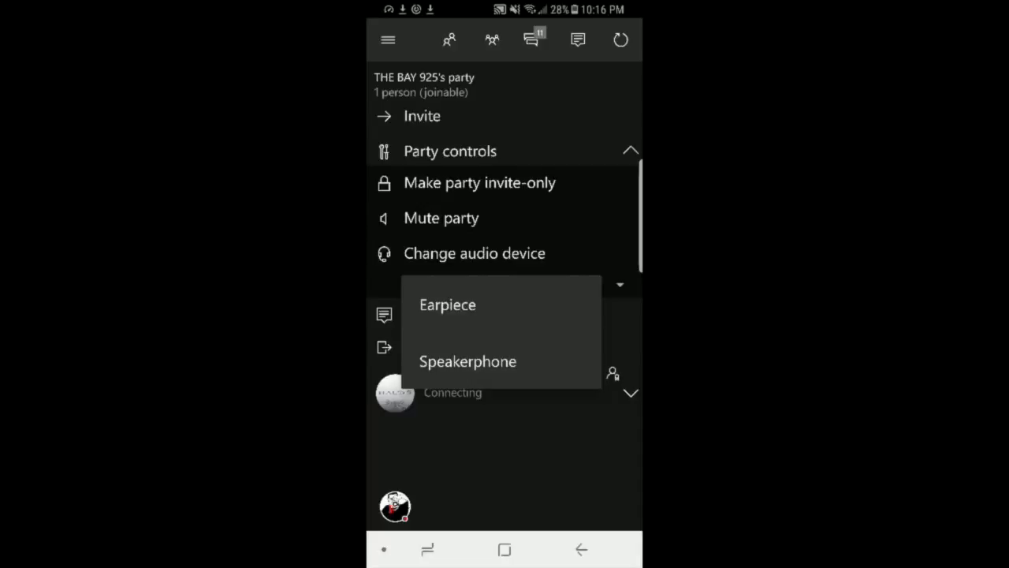
- Set the party audio device to Speakerphone and bring up the invite dialog
left_click(447, 304)
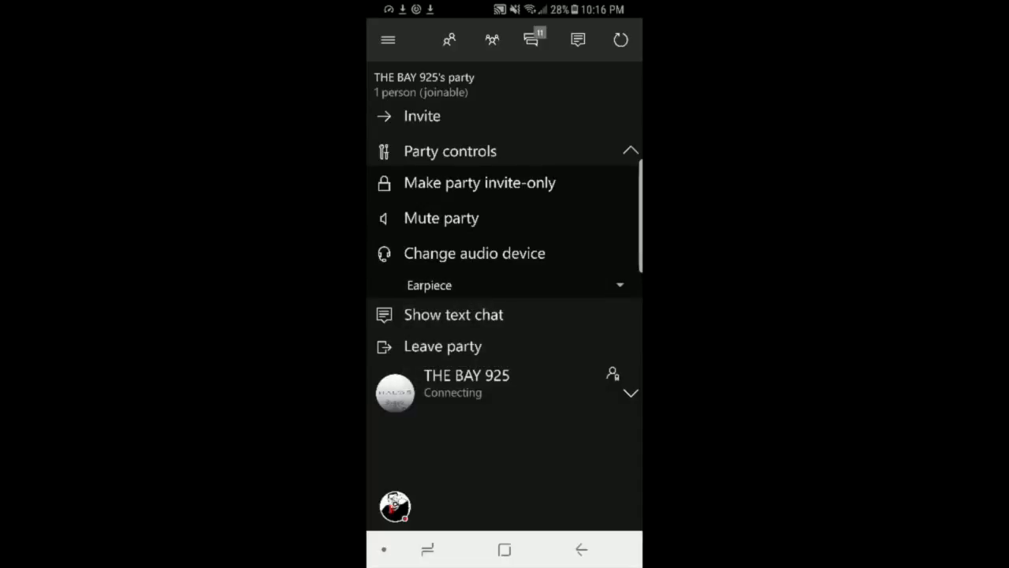
left_click(504, 285)
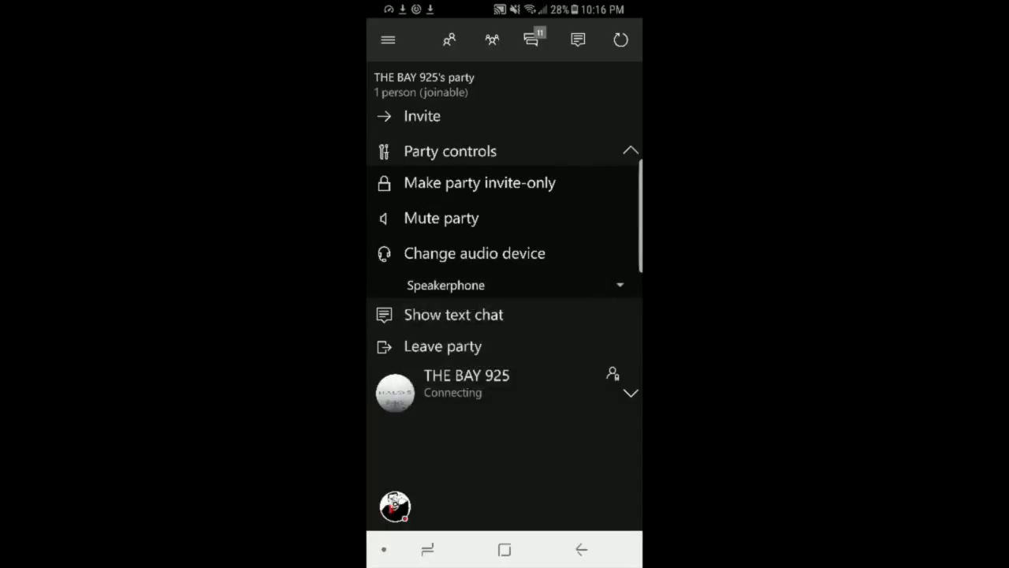
left_click(450, 150)
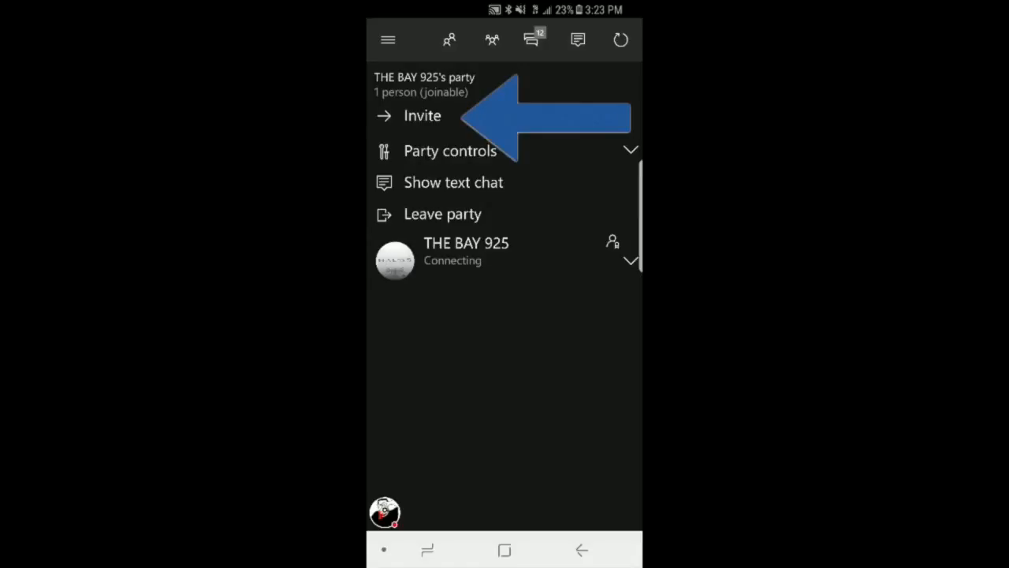
left_click(421, 115)
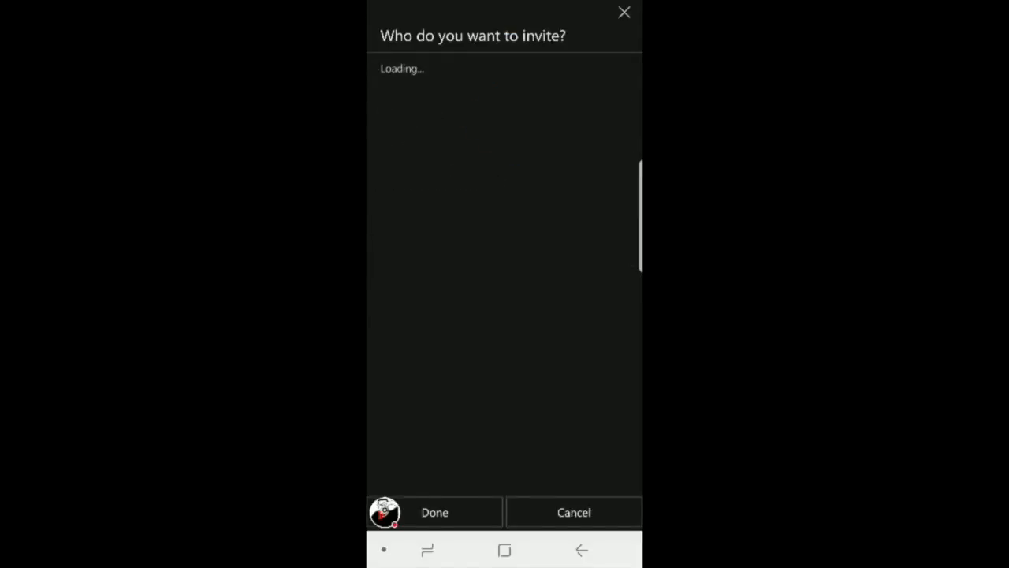